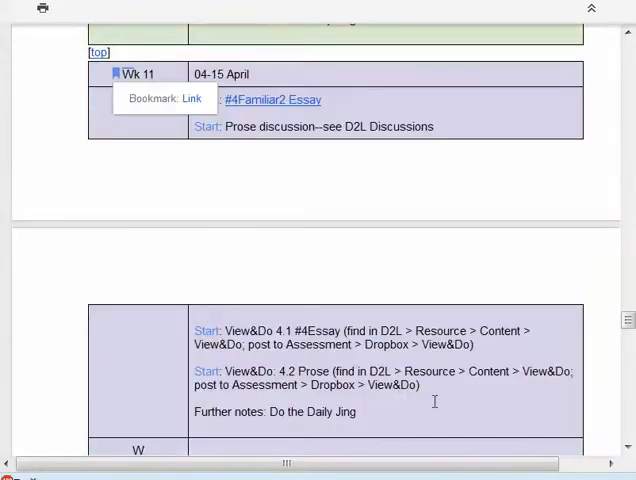
scroll("down", 3)
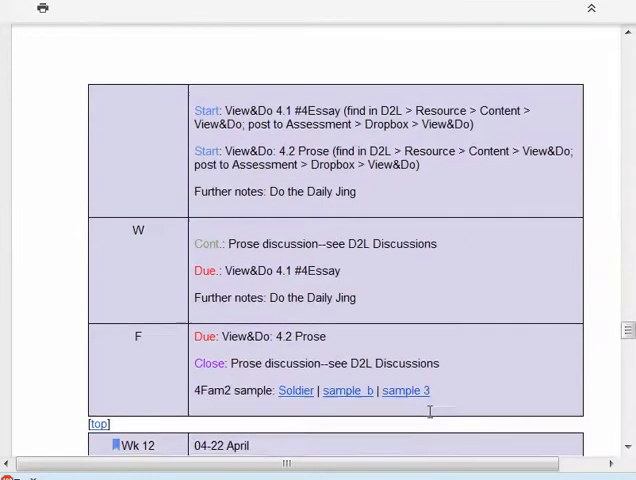
scroll("down", 3)
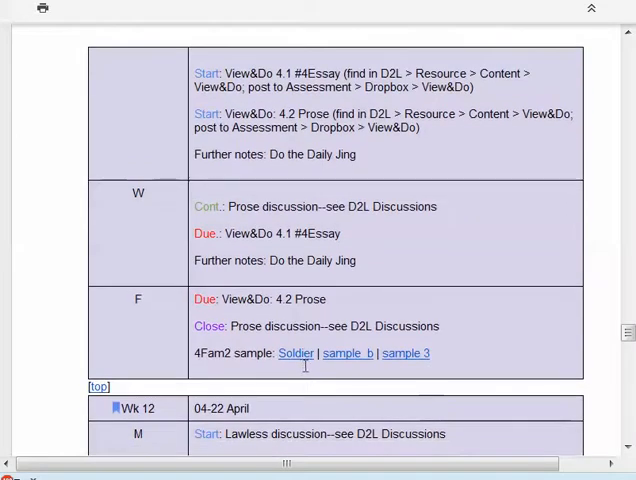
scroll("down", 3)
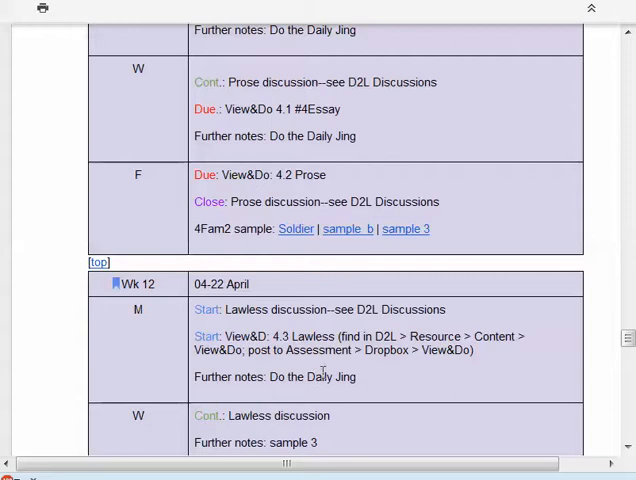
scroll("down", 3)
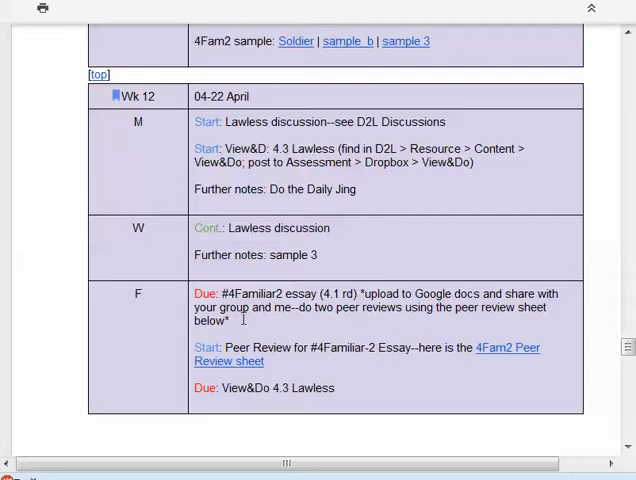
scroll("down", 3)
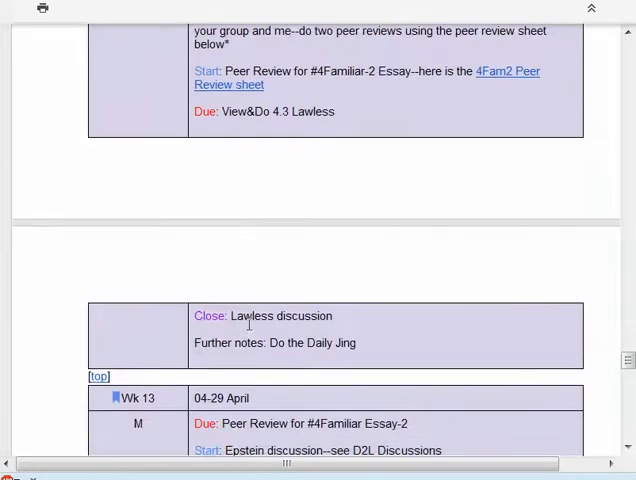
scroll("down", 3)
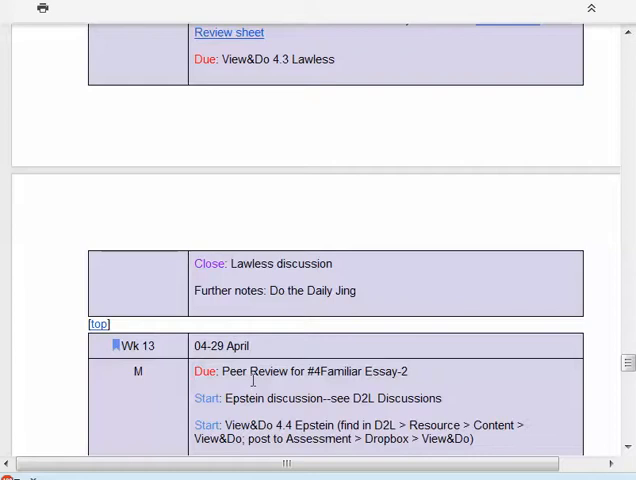
mouse_move(214, 380)
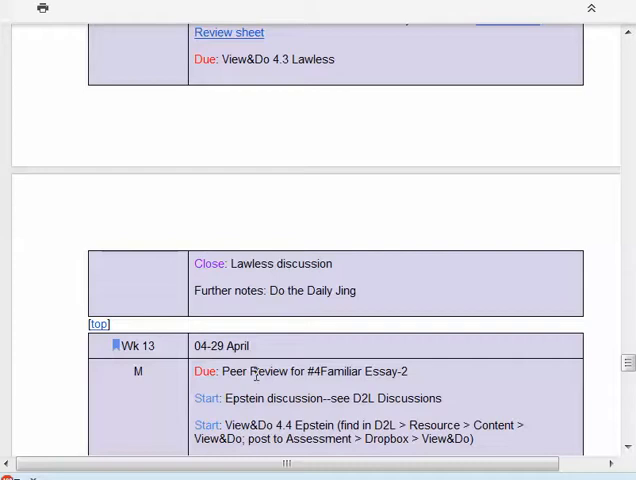
scroll("down", 3)
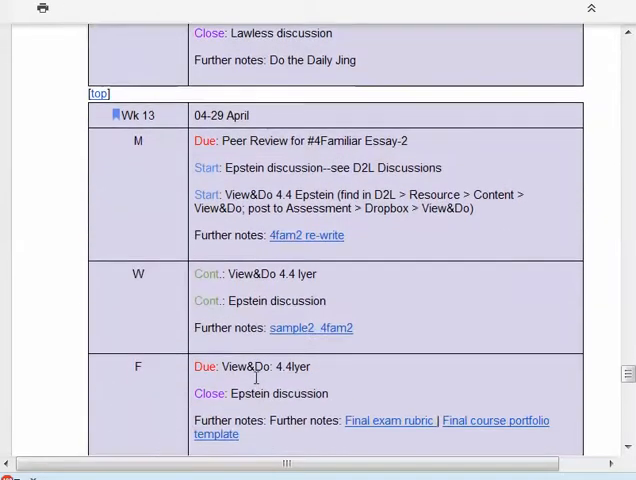
scroll("down", 3)
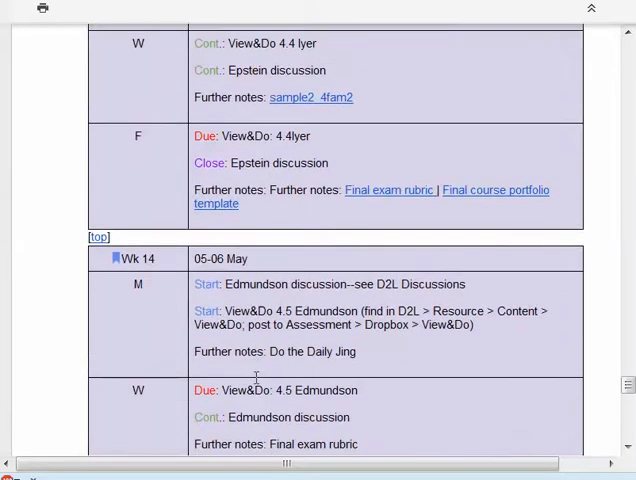
scroll("down", 3)
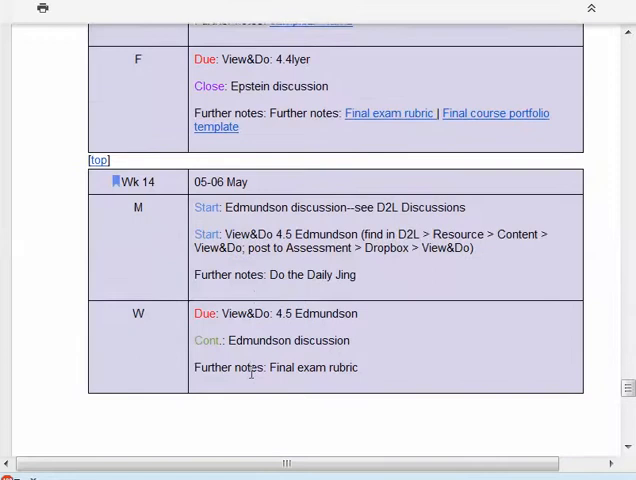
scroll("down", 3)
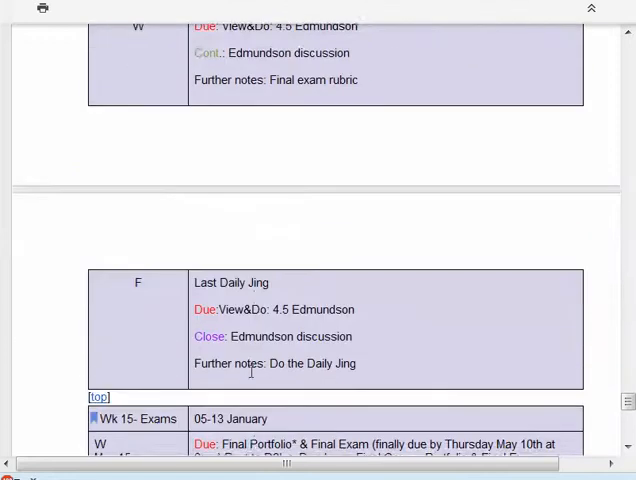
scroll("down", 3)
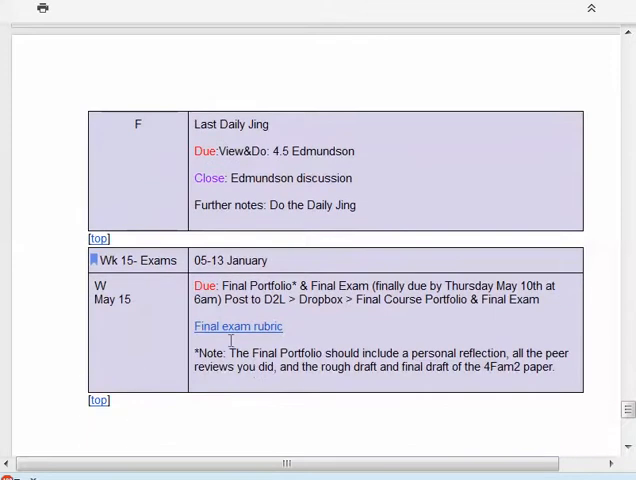
mouse_move(284, 376)
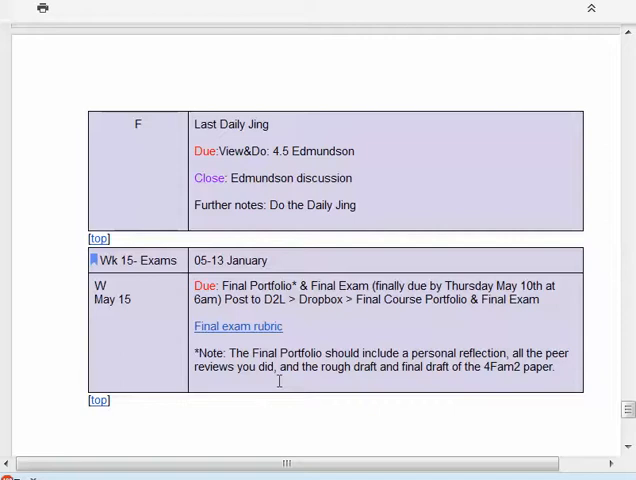
mouse_move(312, 292)
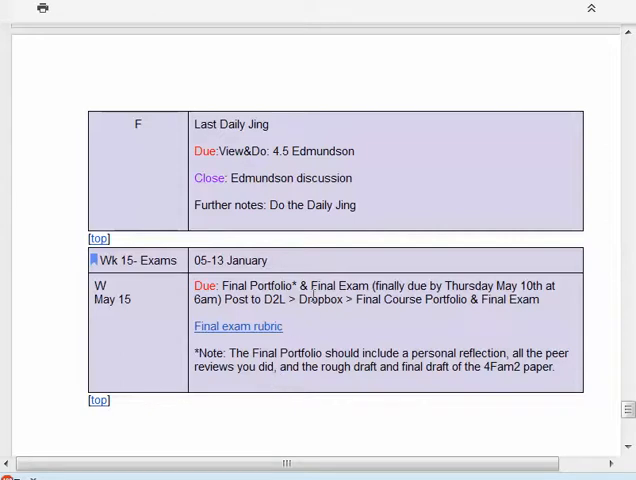
mouse_move(316, 320)
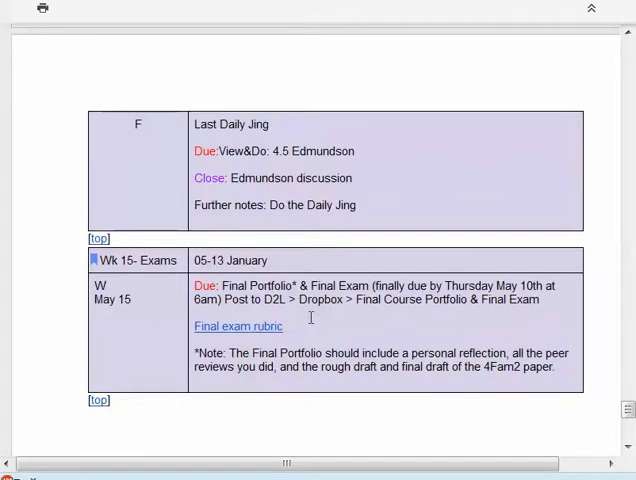
scroll("up", 3)
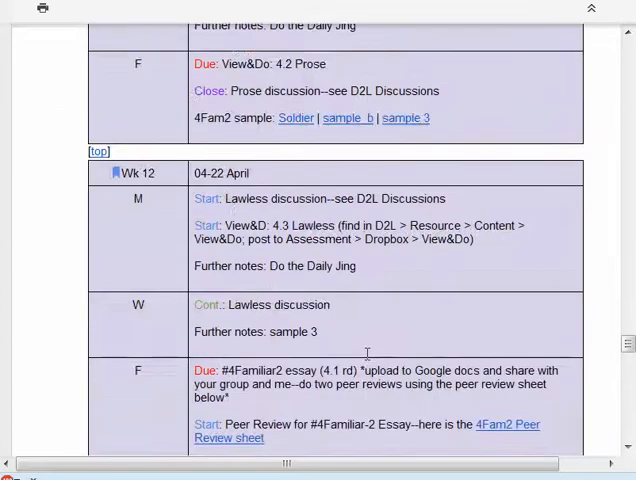
scroll("up", 3)
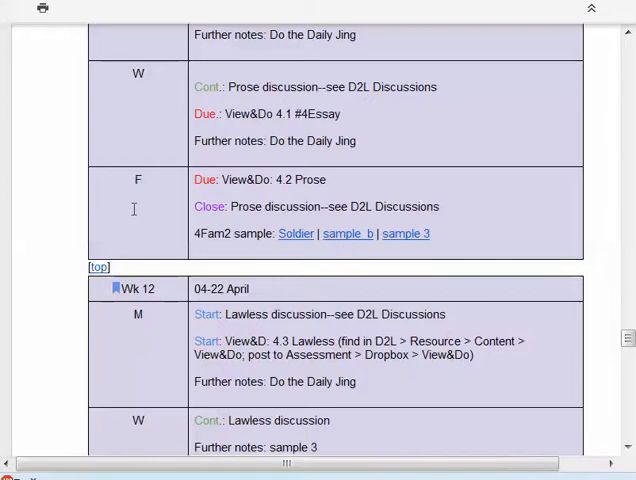
mouse_move(352, 244)
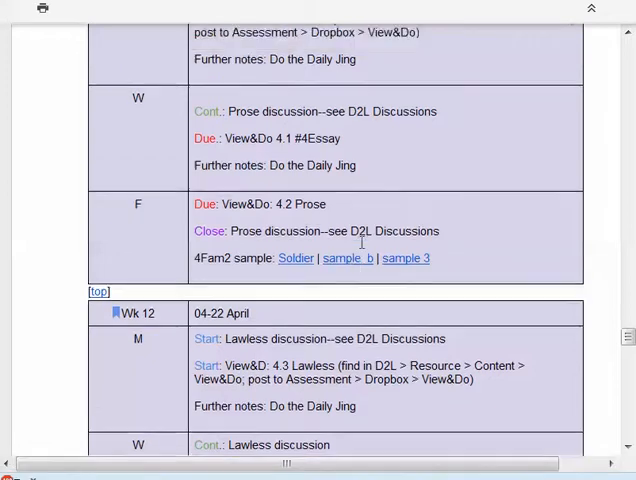
scroll("up", 3)
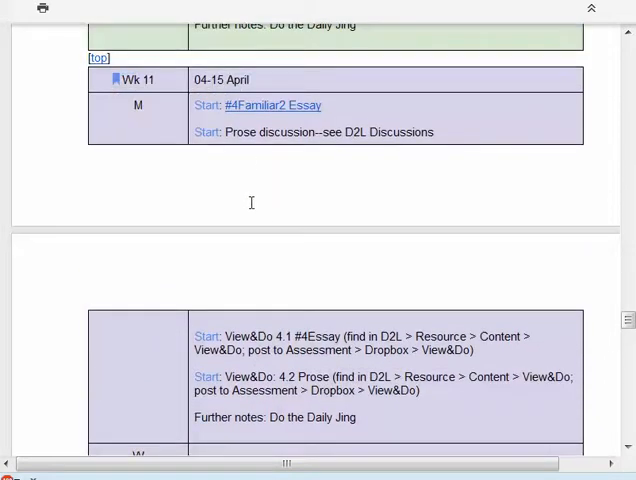
scroll("down", 3)
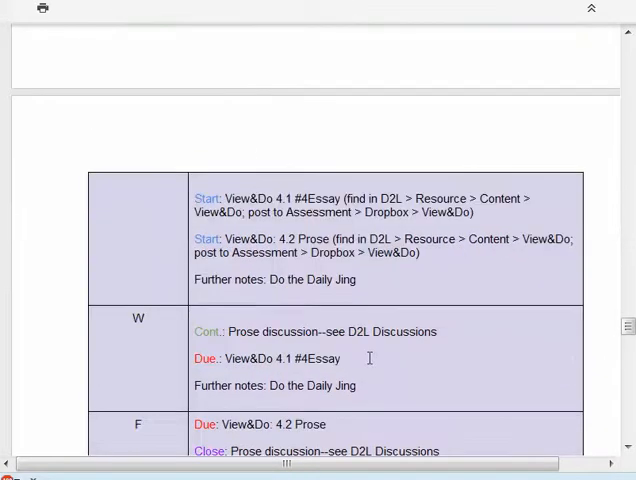
scroll("down", 3)
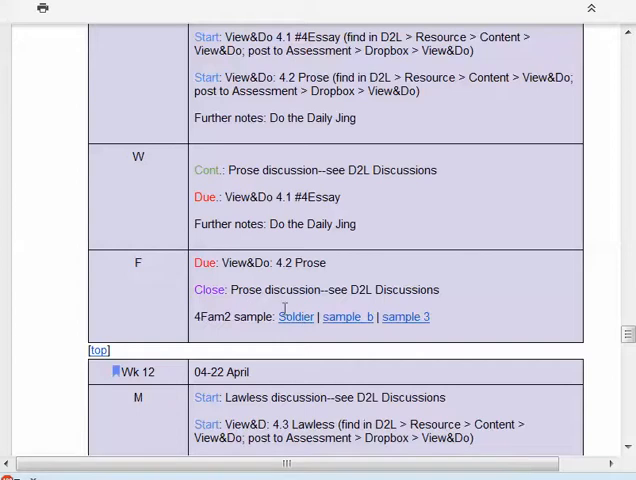
mouse_move(346, 324)
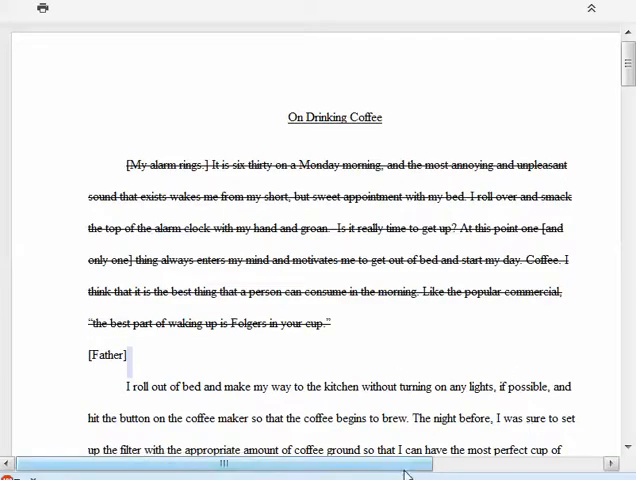
scroll("right", 3)
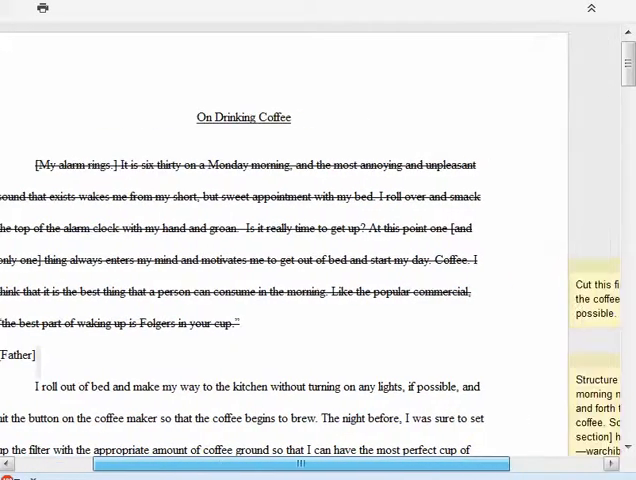
scroll("right", 3)
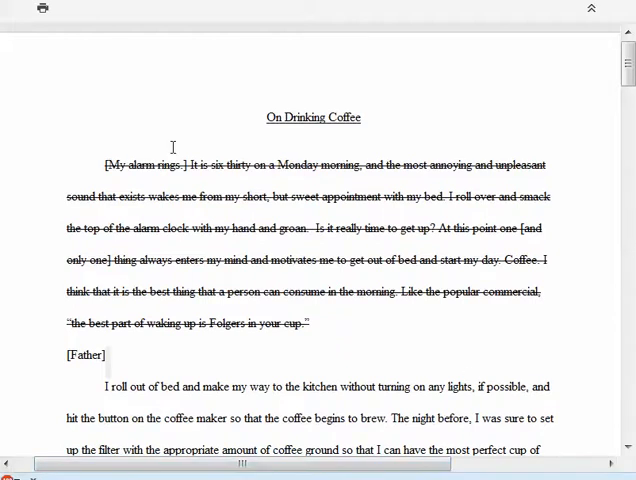
mouse_move(230, 340)
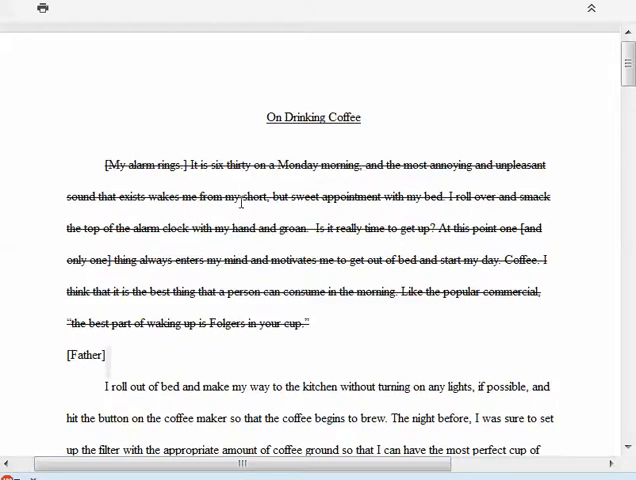
mouse_move(352, 358)
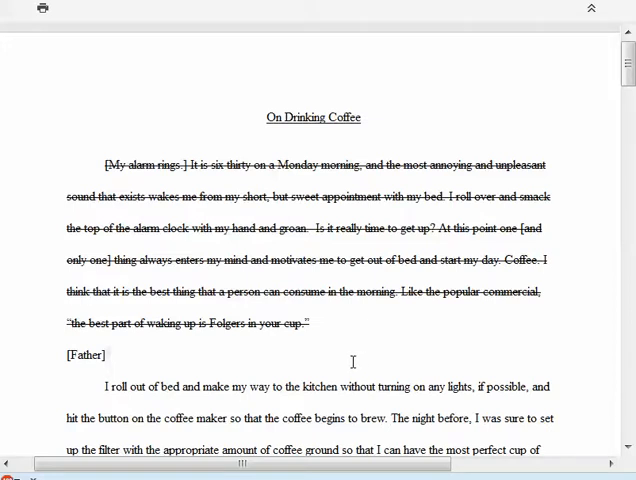
scroll("down", 3)
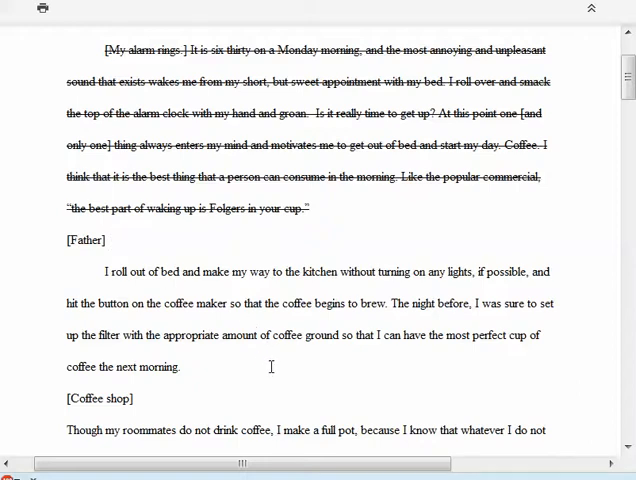
scroll("down", 3)
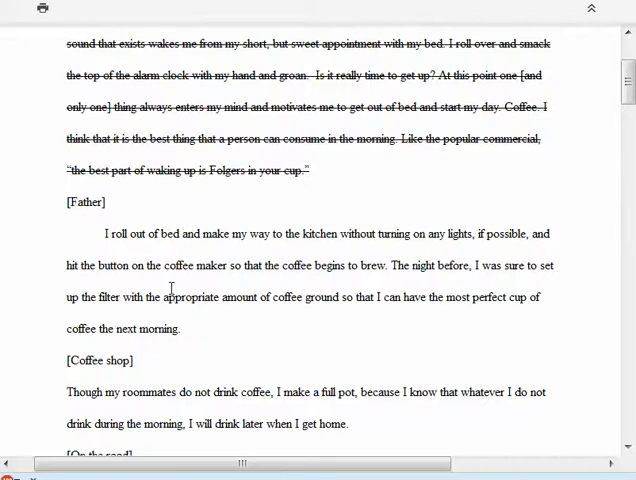
scroll("down", 3)
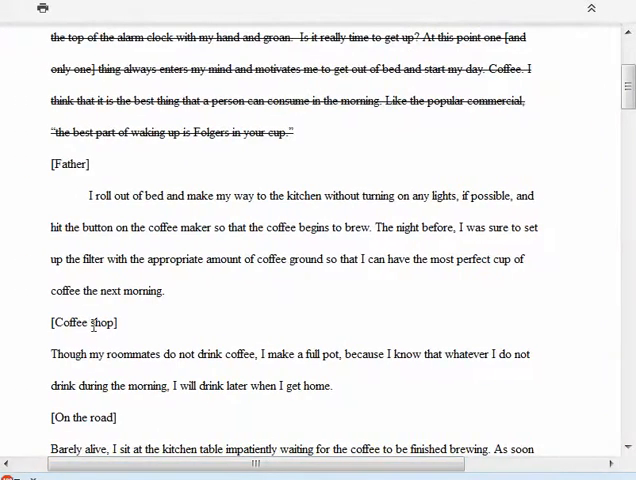
scroll("down", 3)
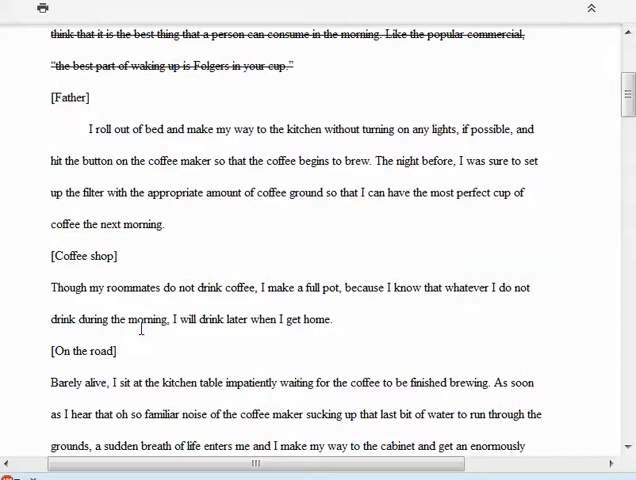
scroll("down", 3)
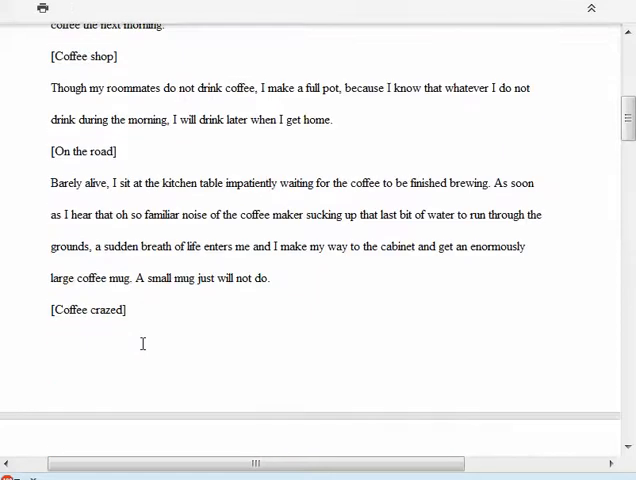
scroll("down", 3)
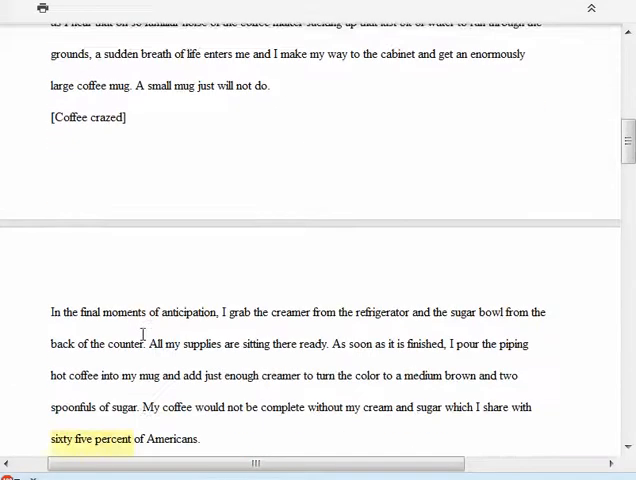
scroll("down", 3)
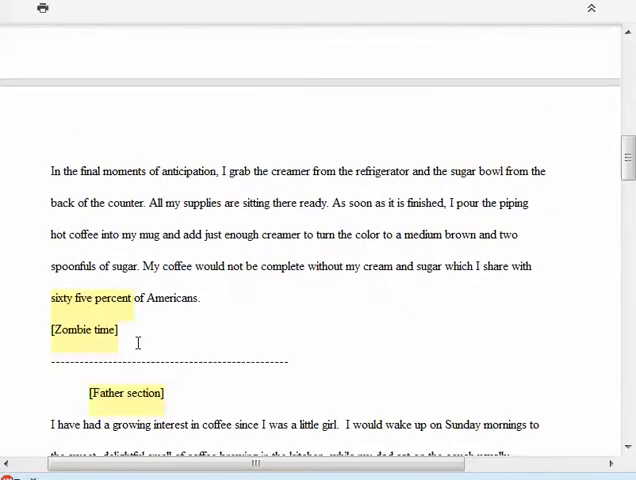
scroll("down", 3)
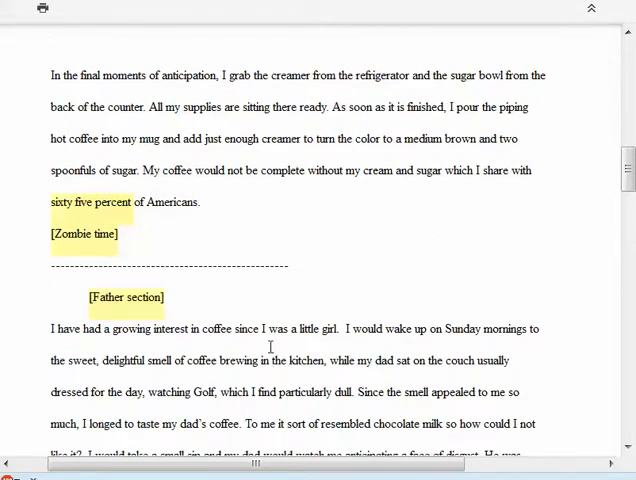
mouse_move(180, 268)
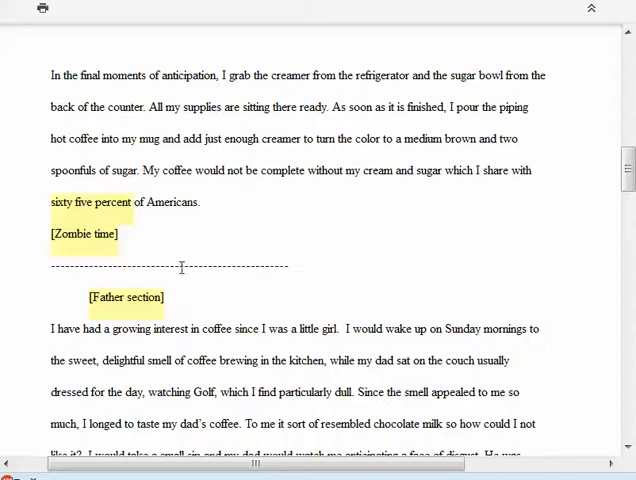
mouse_move(284, 352)
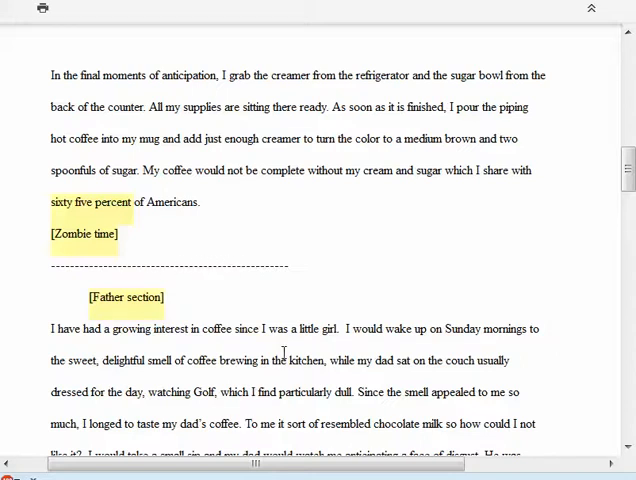
scroll("down", 3)
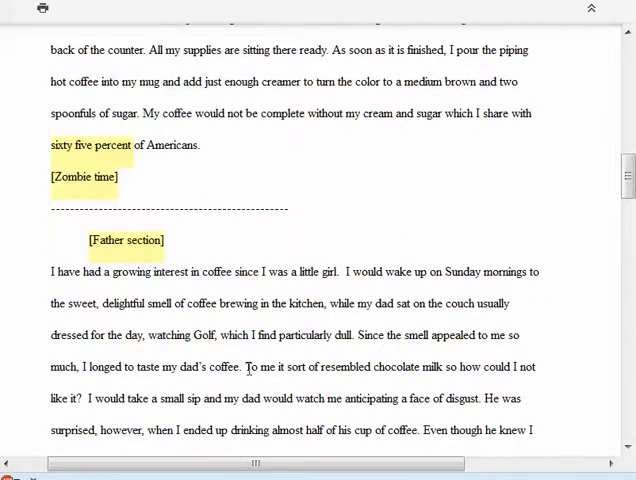
mouse_move(174, 322)
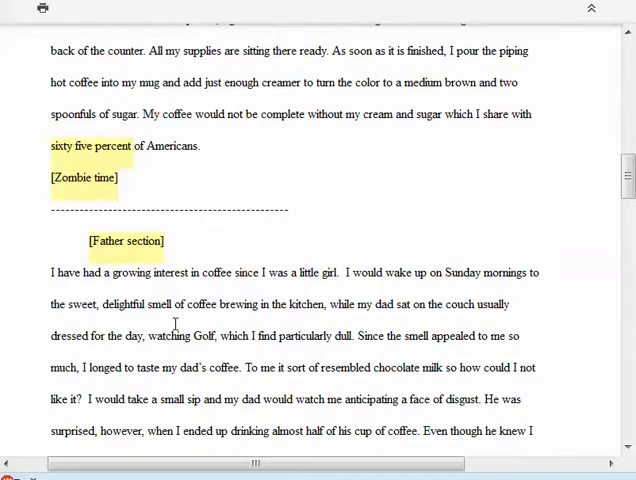
scroll("up", 3)
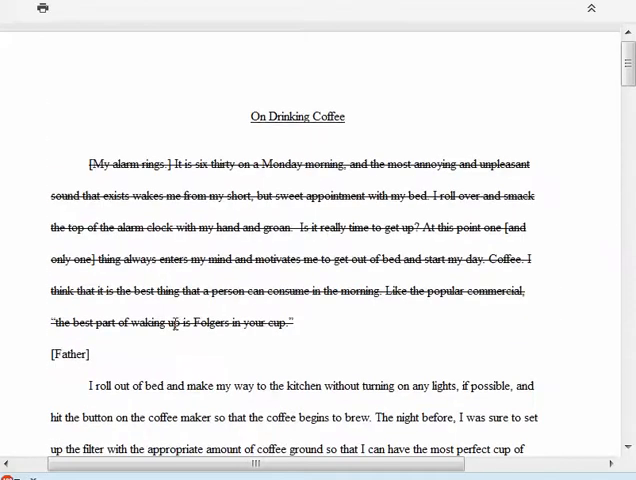
scroll("down", 3)
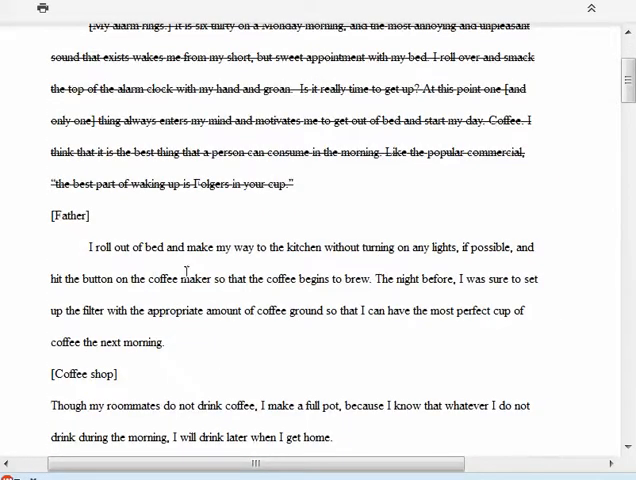
scroll("down", 3)
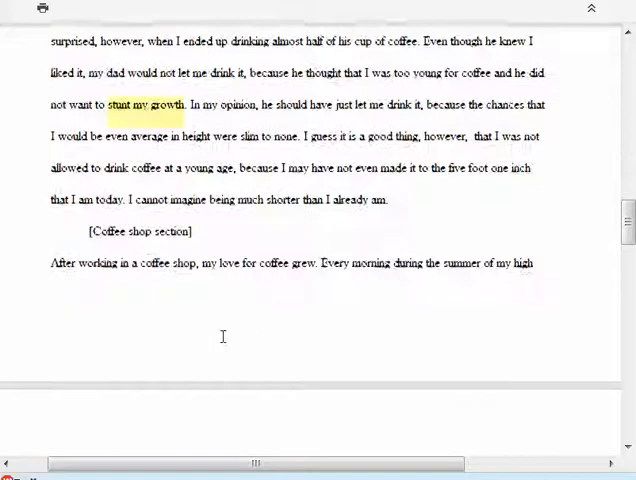
mouse_move(156, 254)
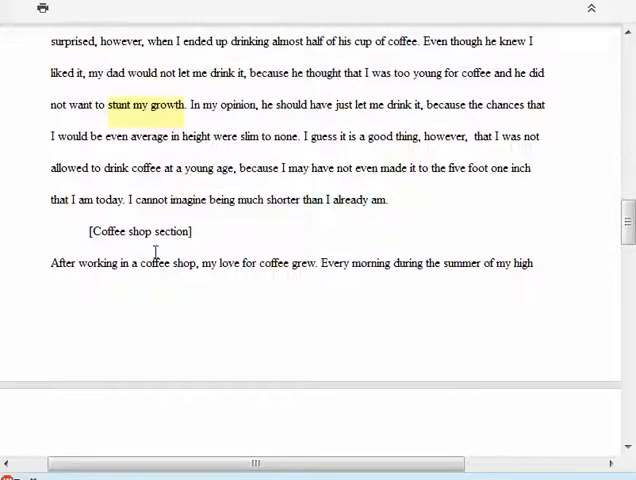
scroll("down", 3)
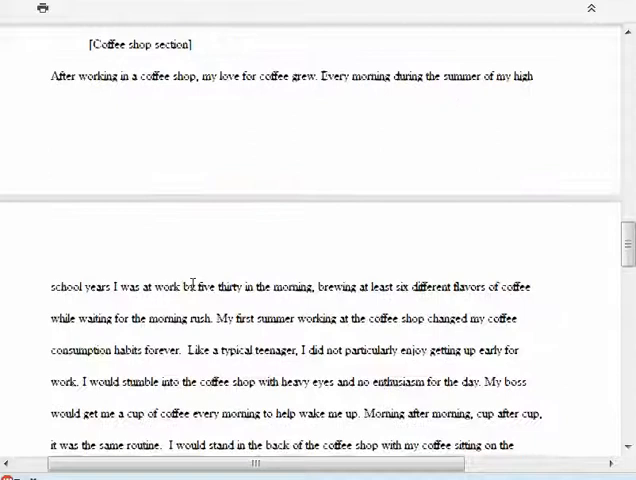
scroll("down", 3)
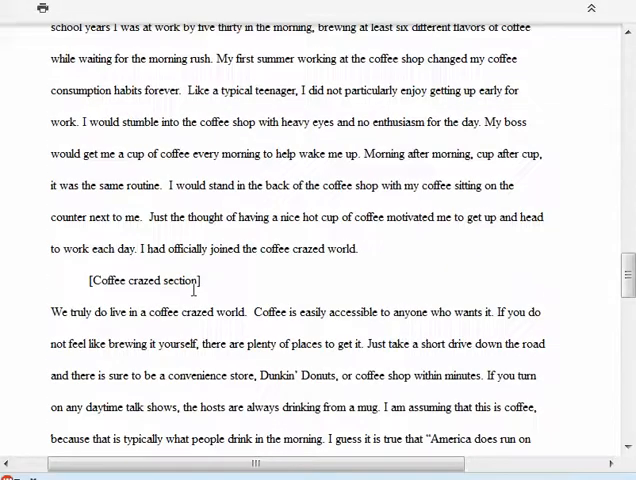
scroll("down", 3)
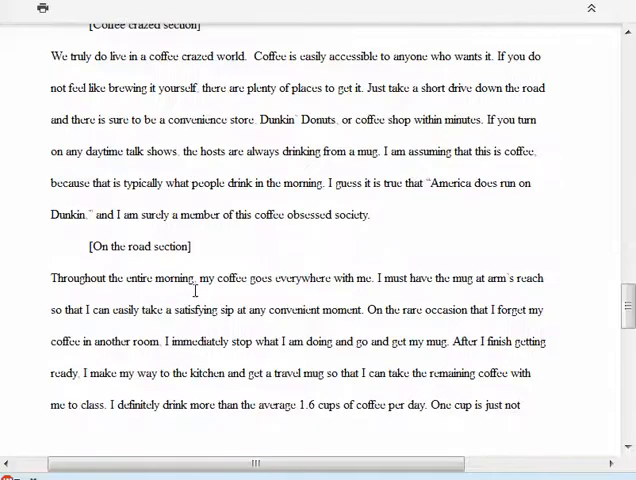
mouse_move(200, 296)
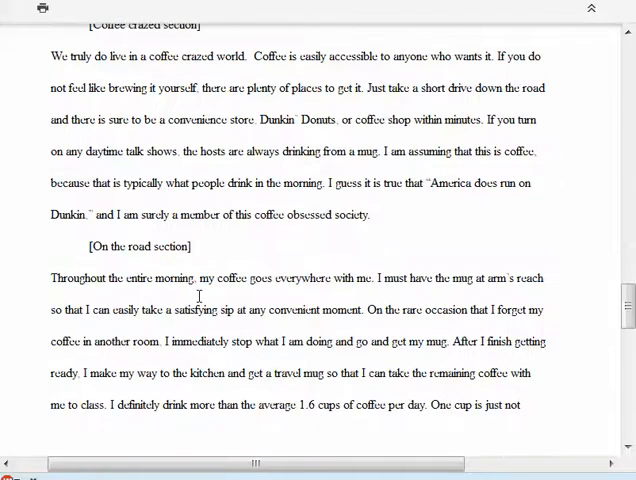
scroll("down", 3)
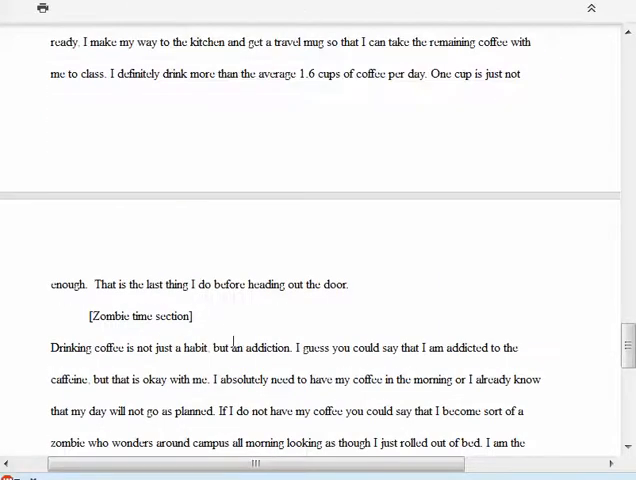
scroll("down", 3)
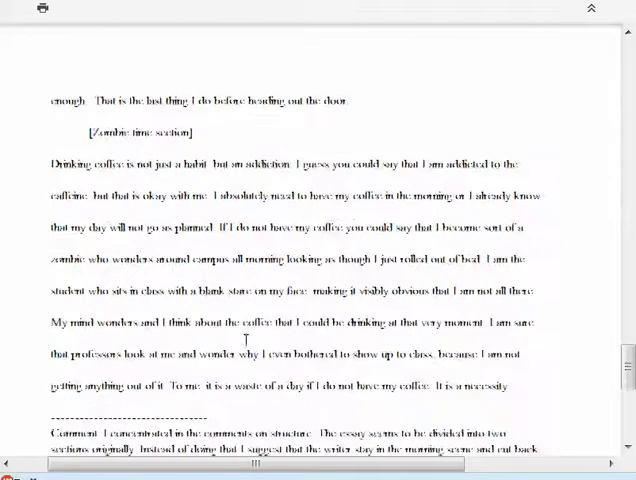
scroll("down", 3)
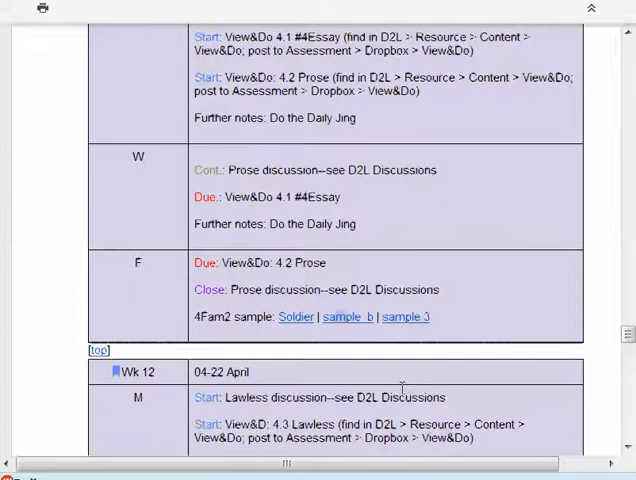
scroll("down", 3)
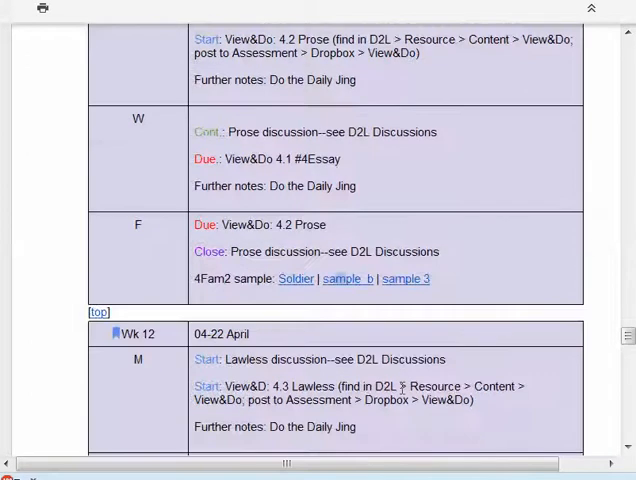
scroll("down", 3)
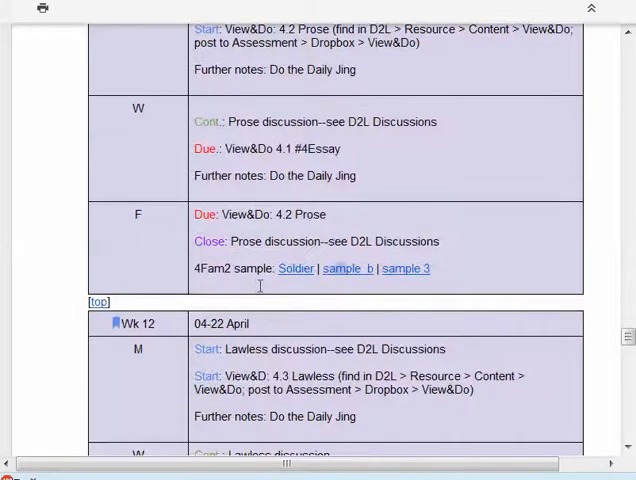
scroll("down", 3)
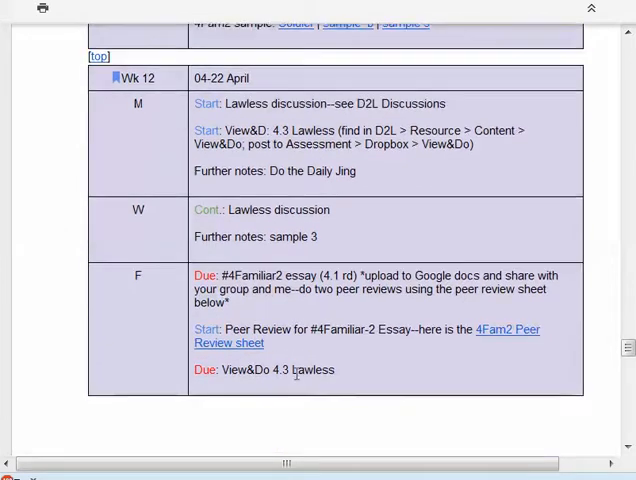
scroll("down", 3)
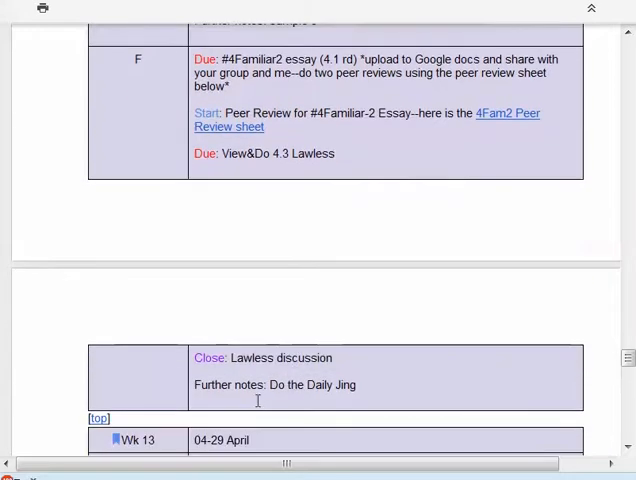
scroll("down", 3)
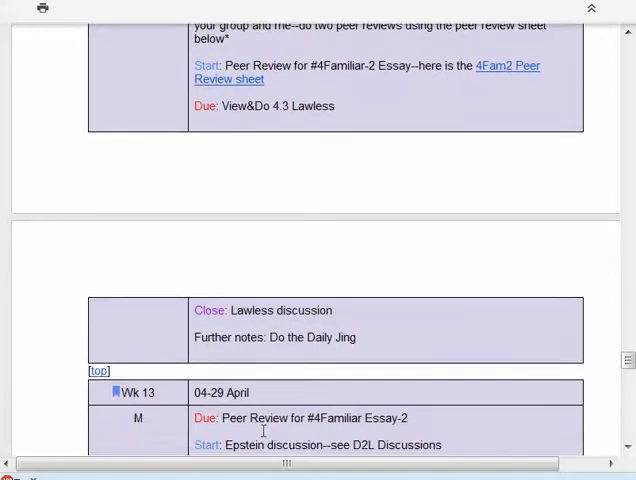
scroll("up", 3)
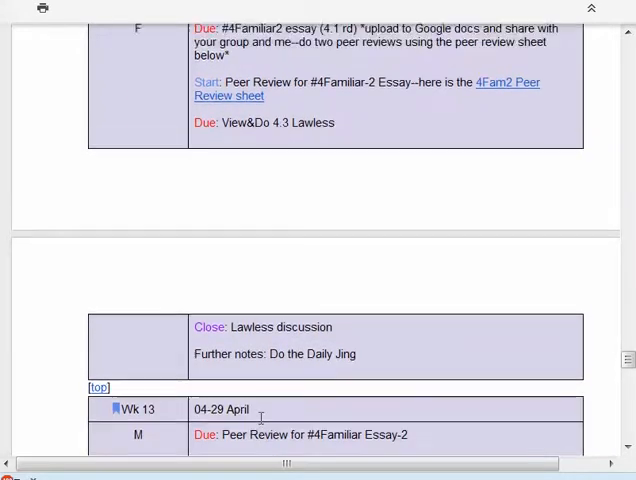
scroll("up", 3)
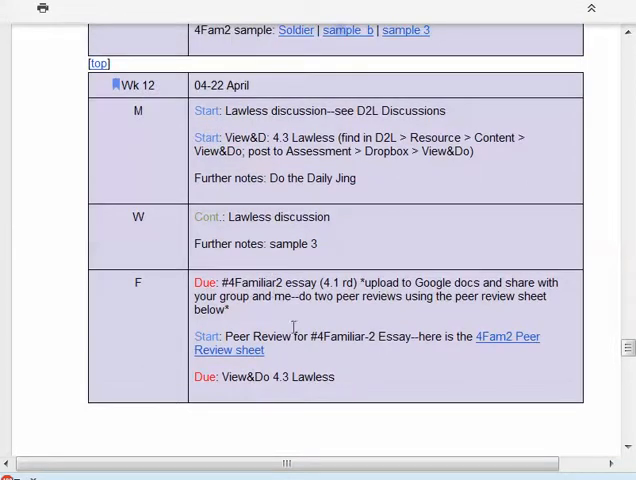